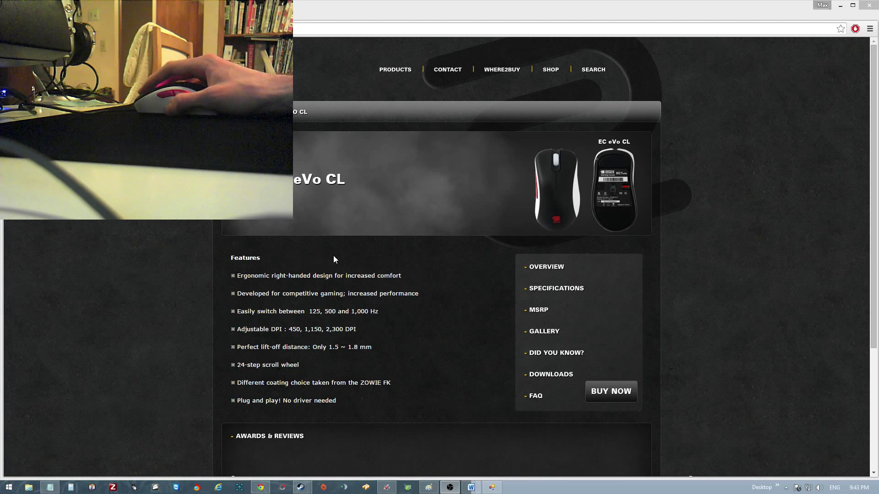
mouse_move(418, 365)
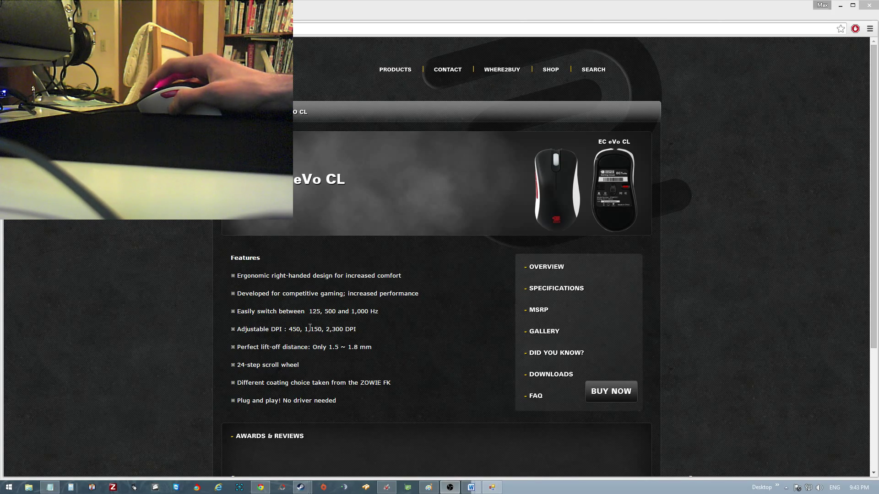
mouse_move(385, 288)
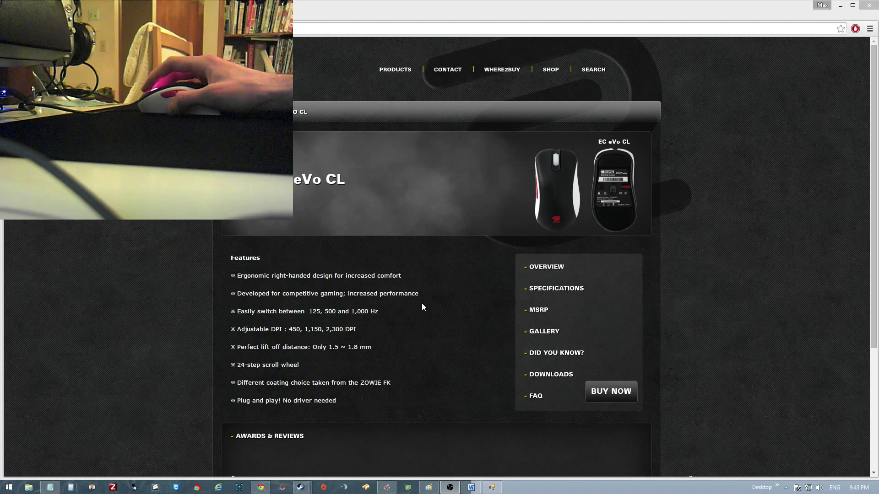
mouse_move(319, 340)
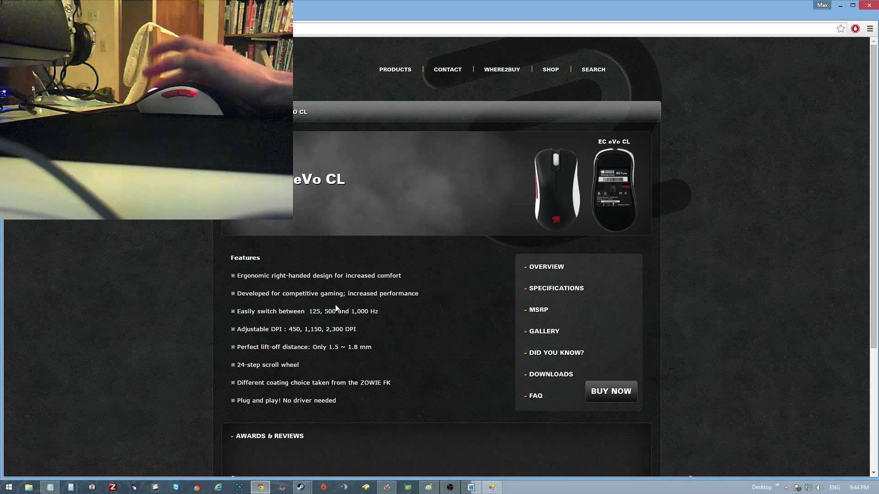
mouse_move(459, 455)
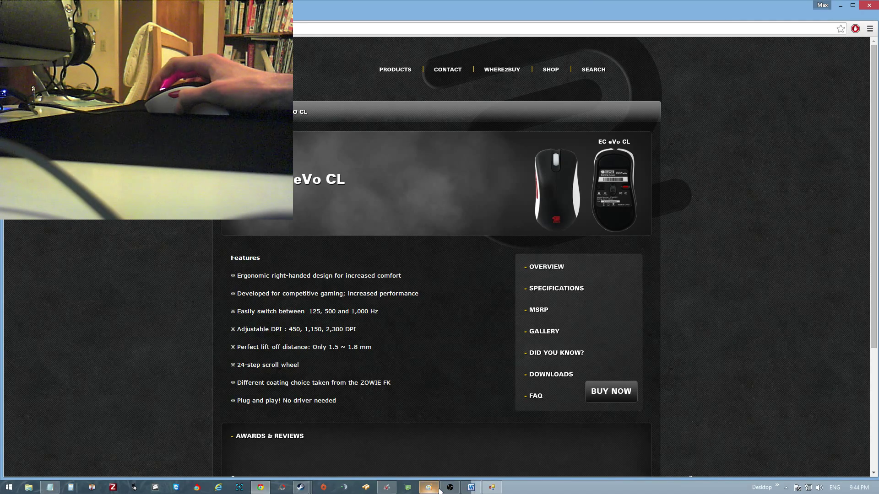
Switch from Chrome to Paint's blank, untitled 1945 × 920 canvas.
click(429, 487)
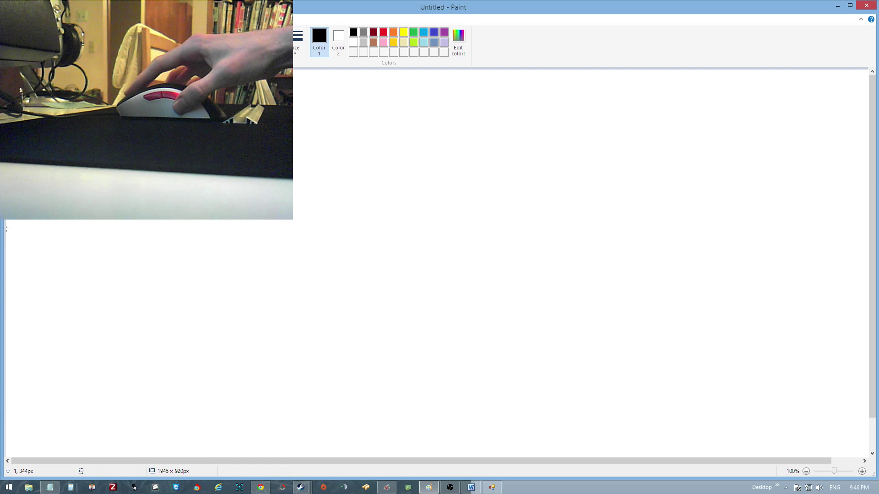
Draw a long black freehand line from the canvas's left edge to near its middle-right.
drag(8, 228, 257, 258)
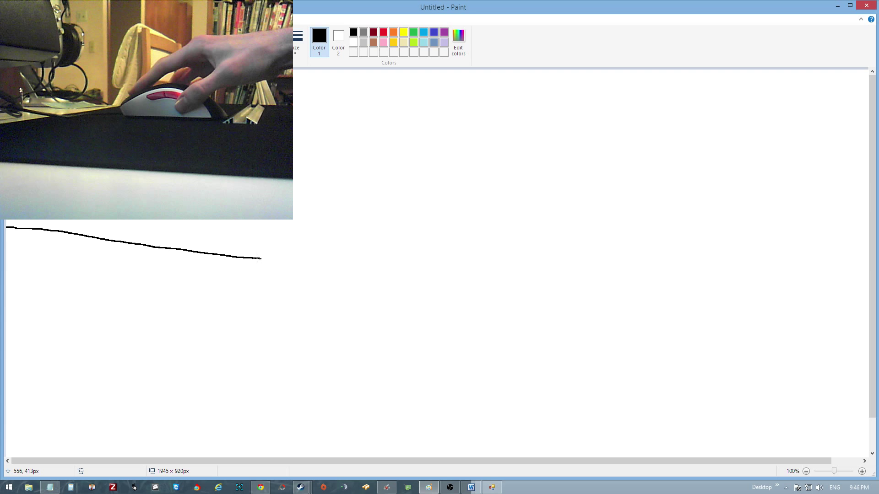
drag(257, 258, 459, 324)
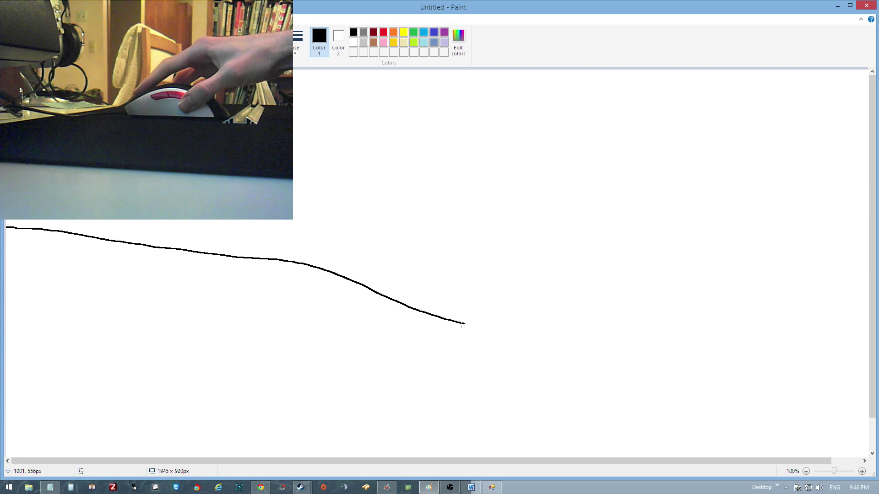
drag(460, 324, 547, 342)
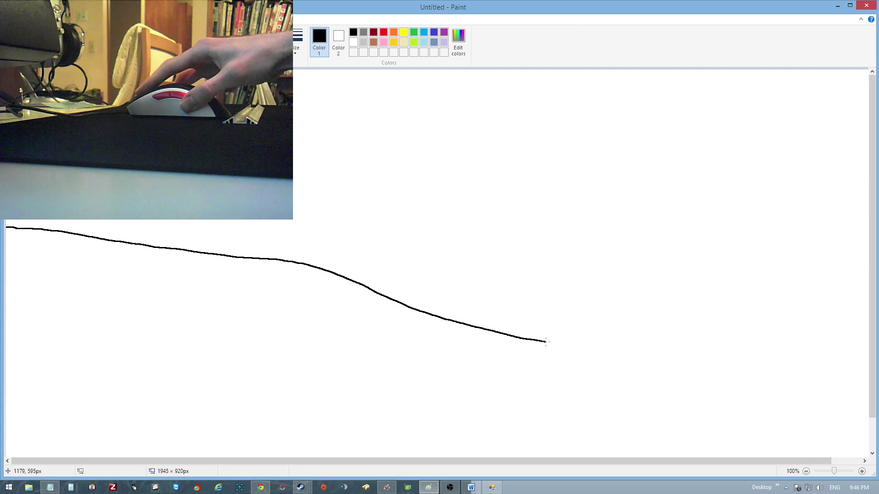
drag(547, 342, 575, 346)
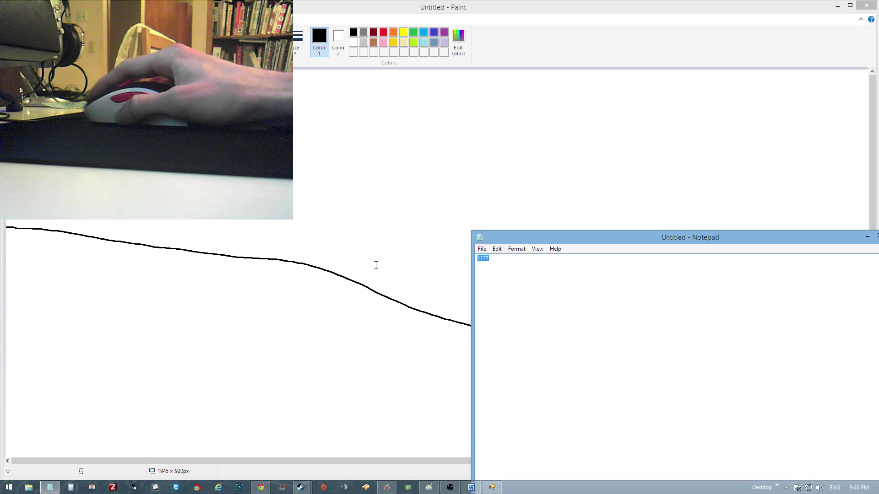
Type 1234 into the Notepad note.
text(1234)
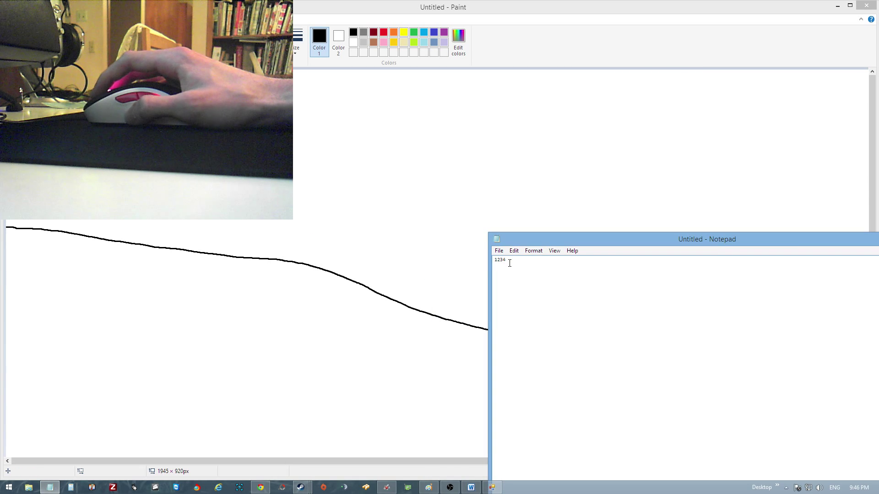
mouse_move(521, 287)
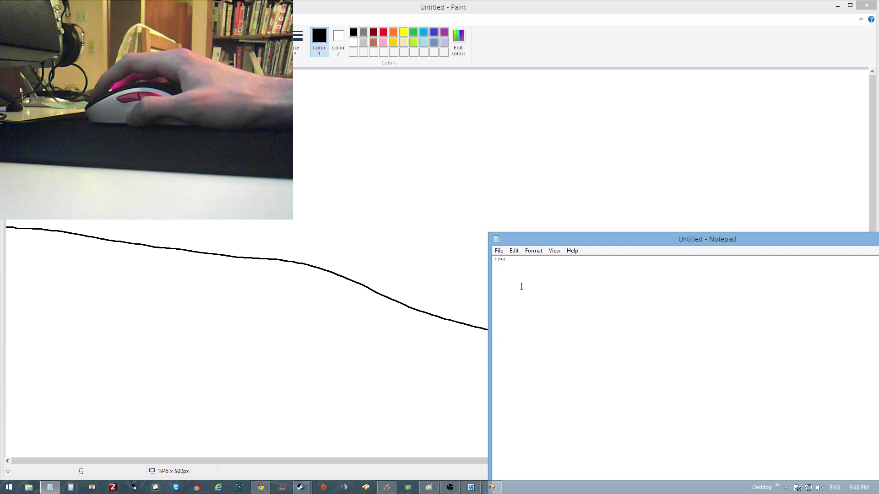
mouse_move(379, 256)
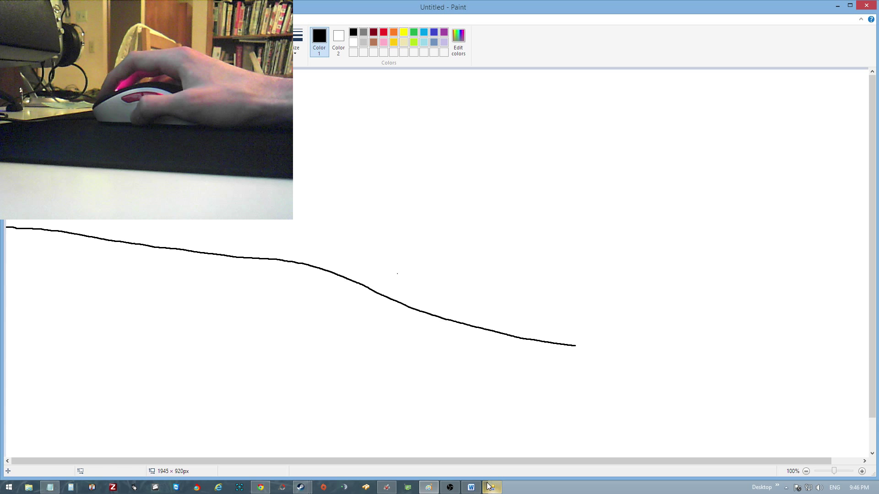
Restore the MouseTester window over Paint, showing 400 cpi and no data yet.
click(491, 487)
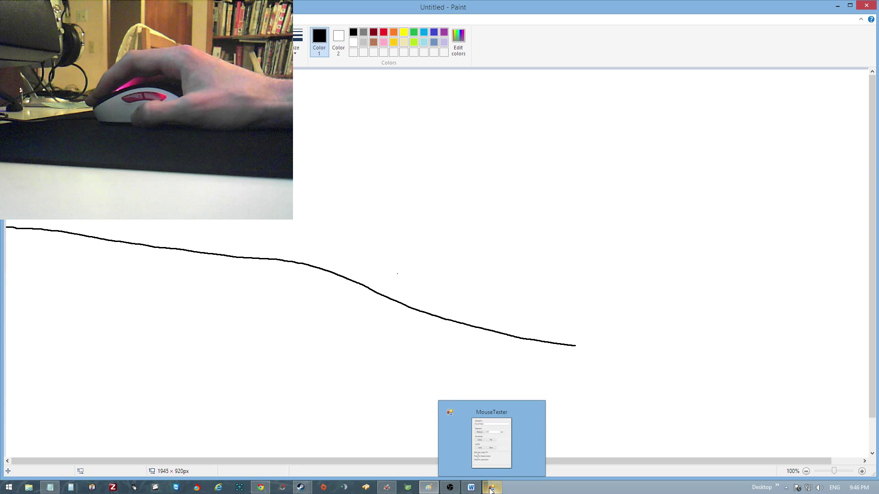
click(492, 486)
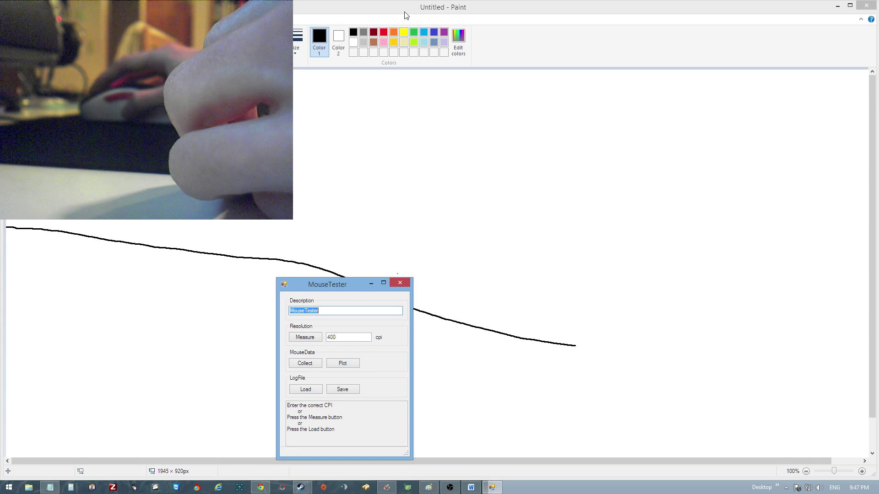
mouse_move(305, 337)
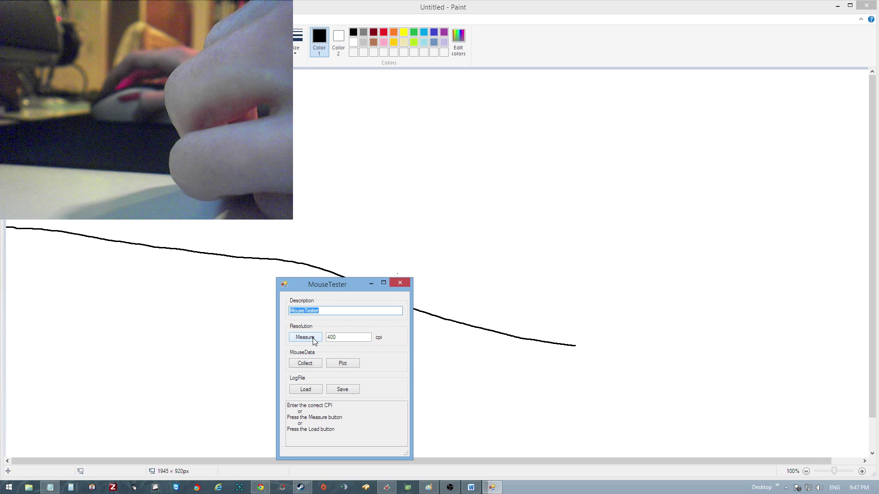
Measure the mouse resolution along the drawn line, reading 1142 cpi.
click(305, 337)
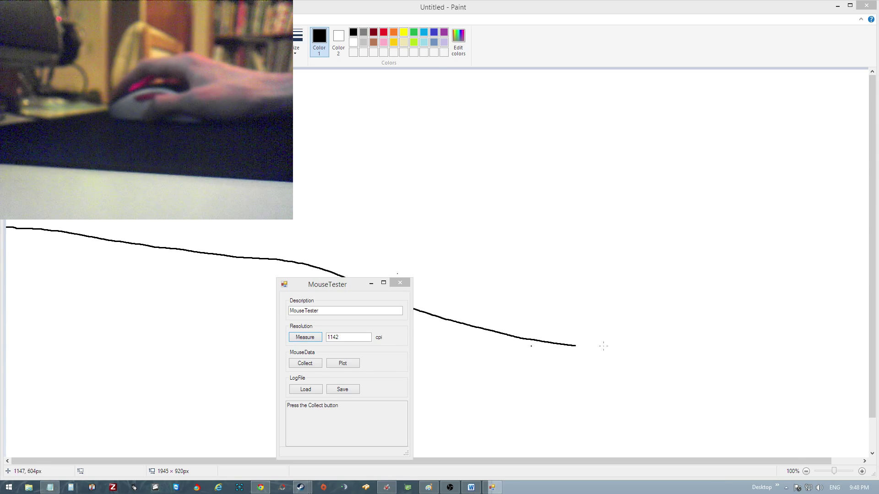
mouse_move(426, 338)
text(1234)
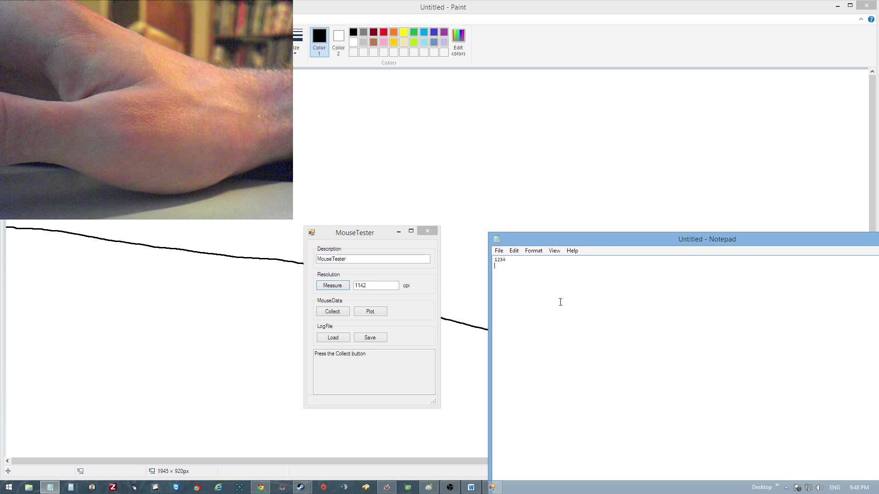
Type 1142 on a new Notepad line below 1234.
text(1142)
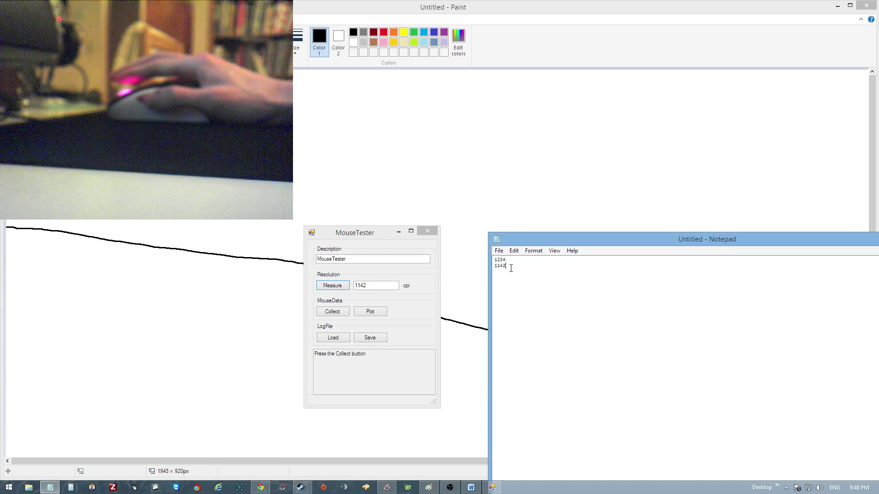
mouse_move(573, 337)
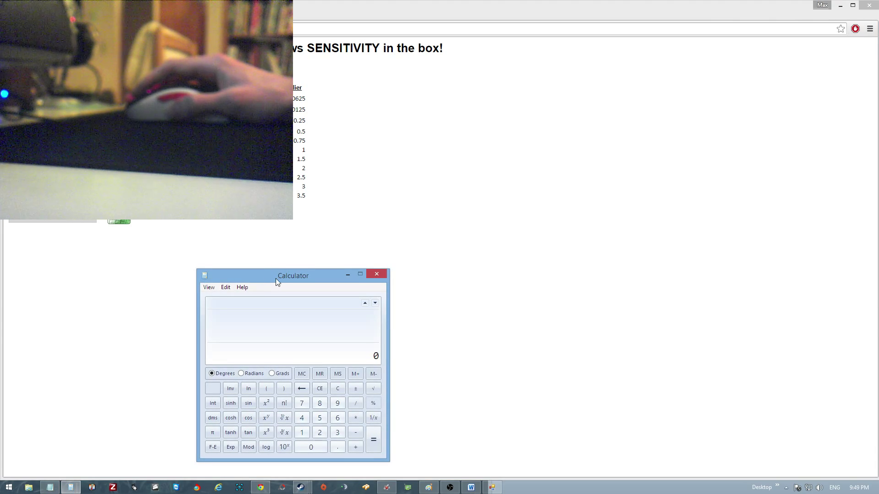
Move the Windows Calculator window higher up beside the sensitivity page.
drag(292, 275, 327, 227)
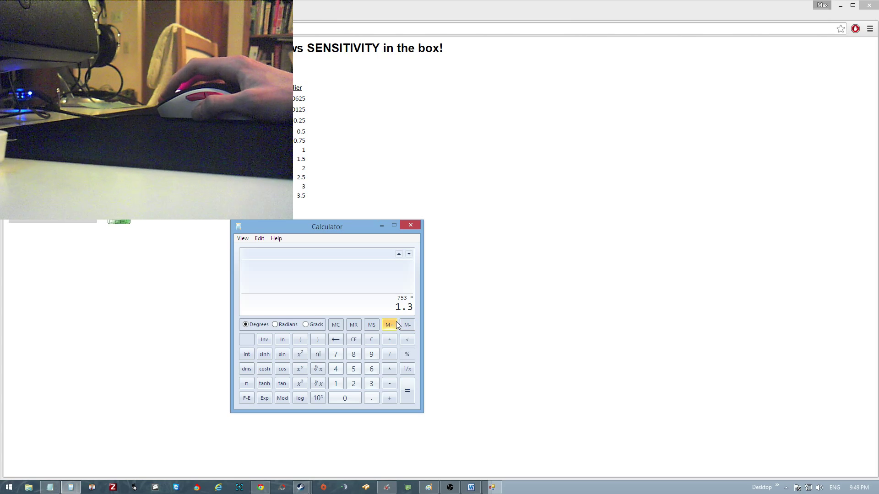
Compute 753 × 1.3 = 978.9 and place the Notepad notes beside Calculator.
click(407, 390)
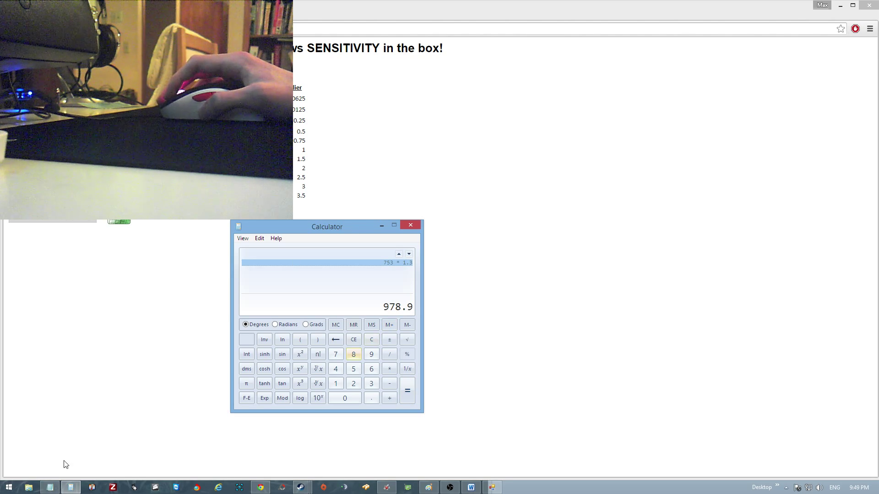
click(49, 486)
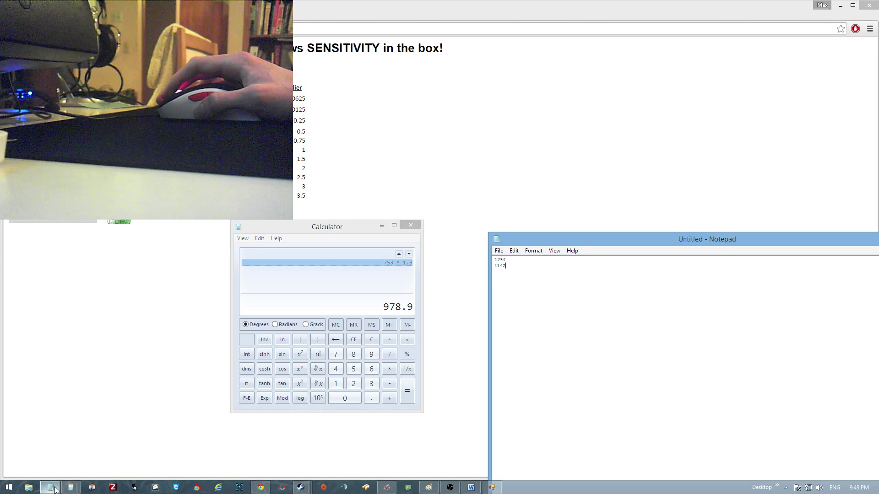
drag(706, 240, 695, 208)
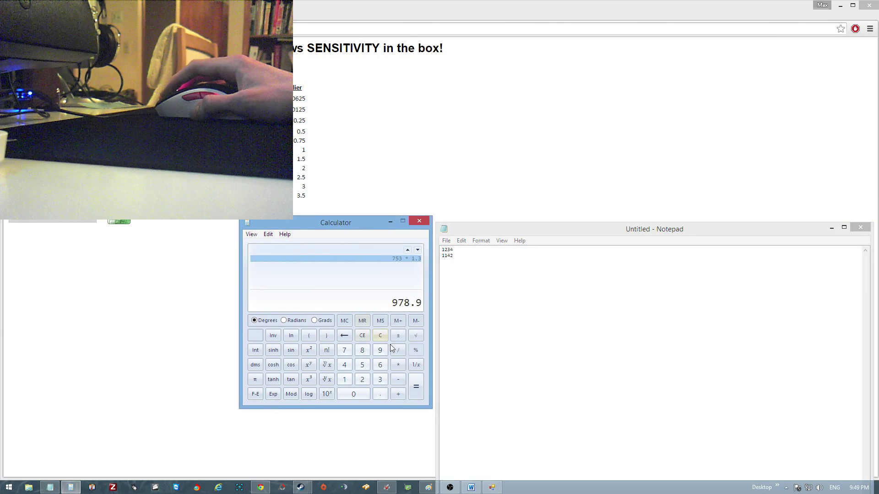
Divide 978.9 by 1142 for about 0.857, then move Calculator over the page.
click(398, 349)
text(11)
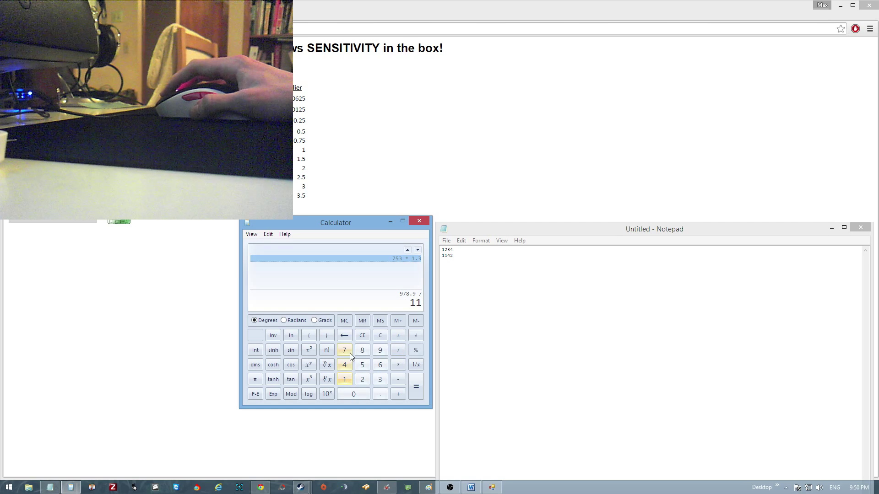
click(416, 387)
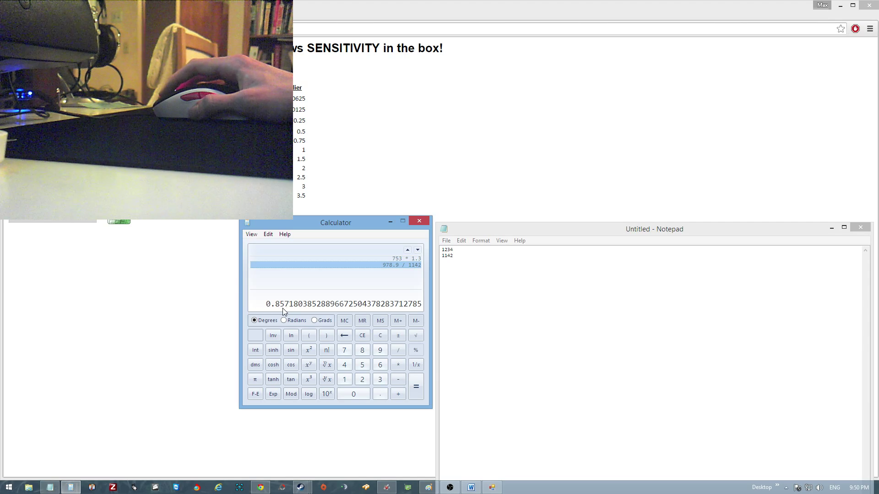
drag(336, 223, 429, 252)
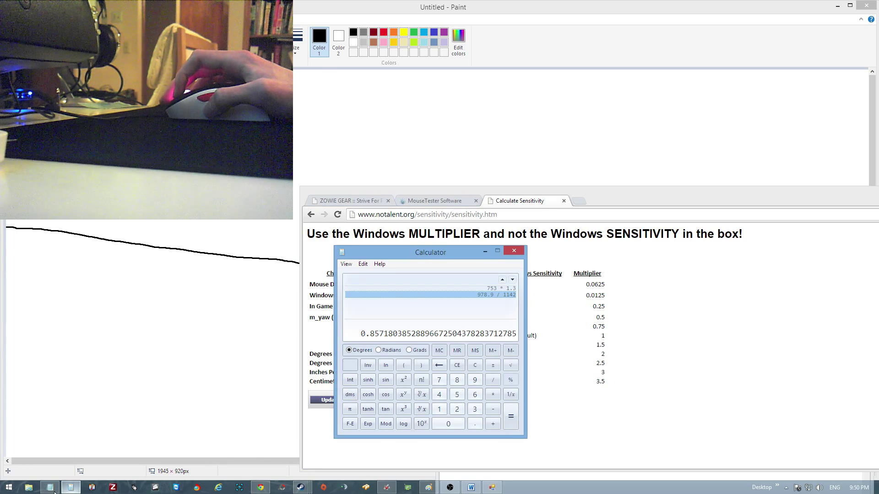
Move Calculator to the top right and enter Mouse DPI 753 with sensitivity 1.3.
drag(431, 252, 572, 76)
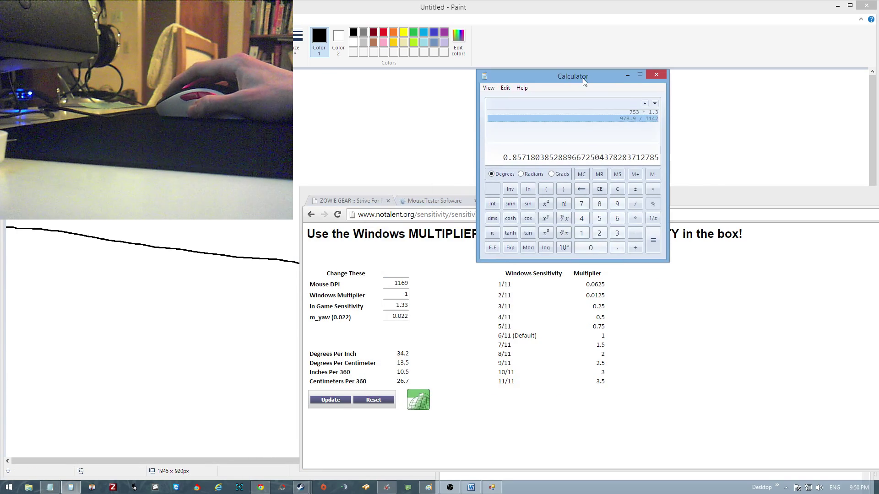
drag(572, 76, 647, 35)
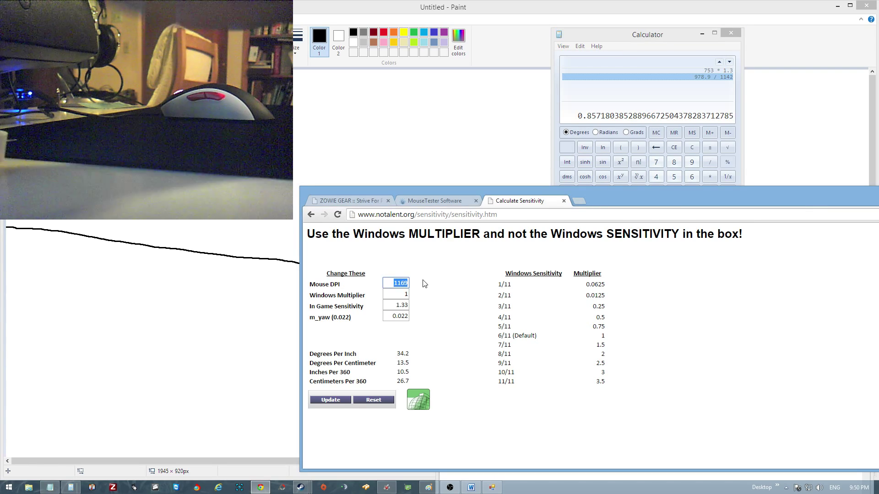
text(753)
click(396, 306)
text(1.3)
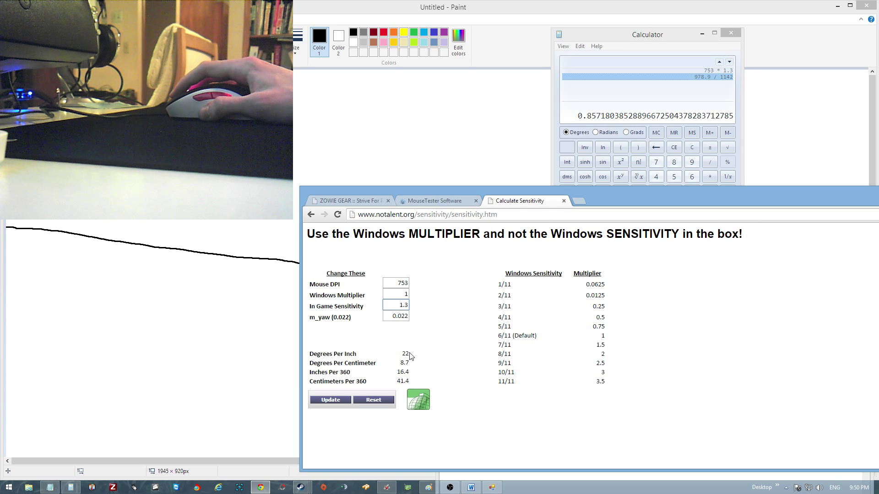
mouse_move(384, 376)
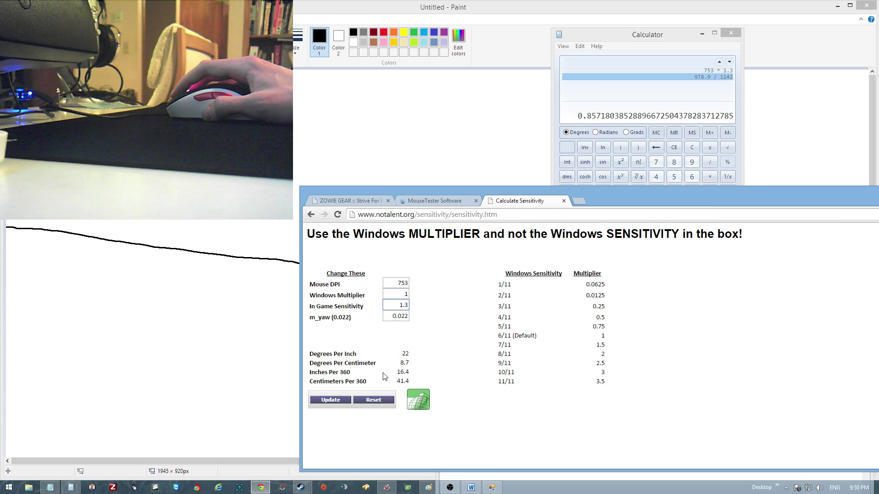
mouse_move(402, 386)
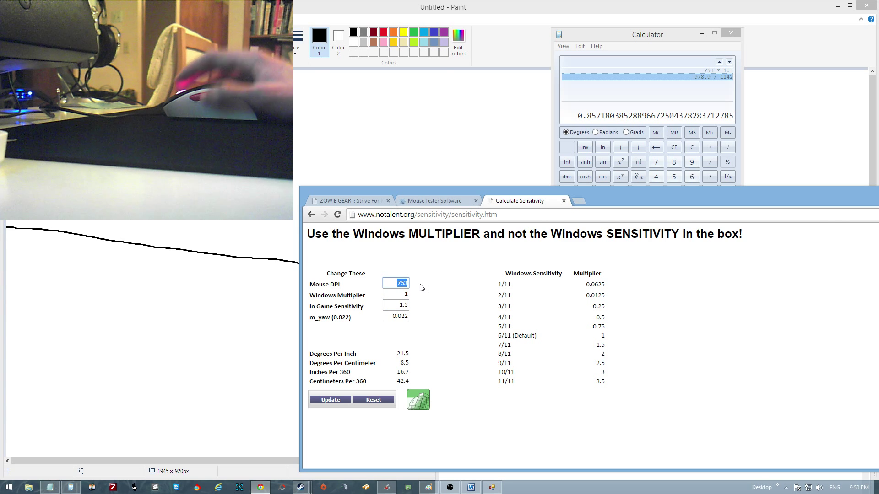
Enter Mouse DPI 1142 and sensitivity 0.86, updating results to 42.4 cm per 360.
text(1142)
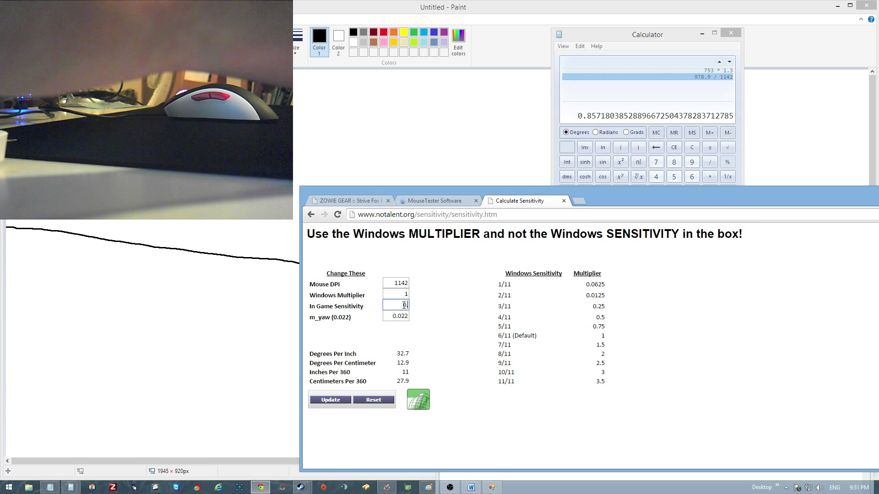
text(0.86)
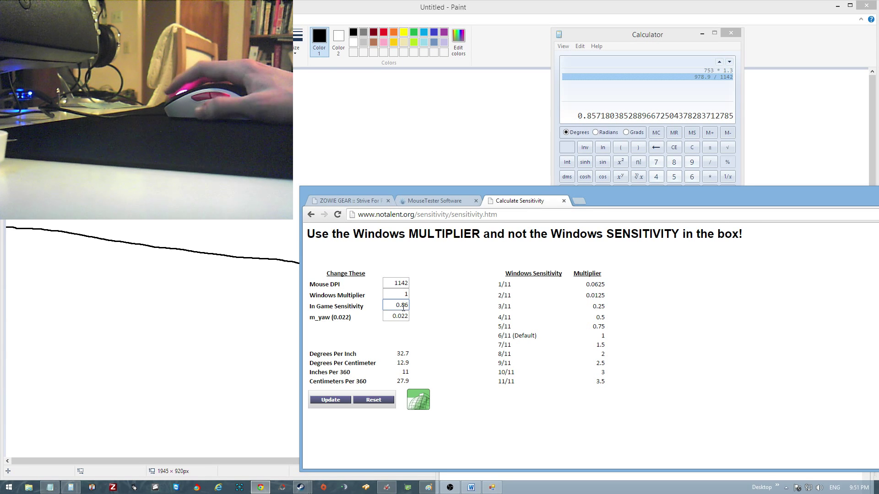
click(329, 399)
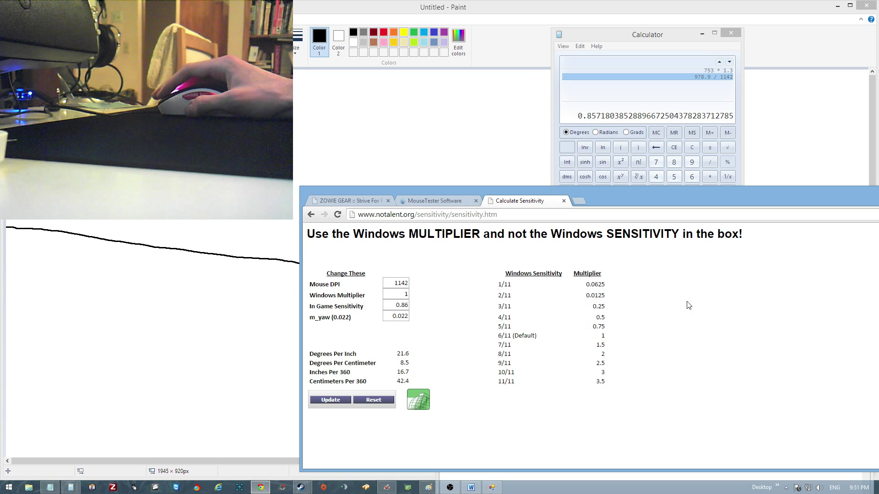
mouse_move(456, 357)
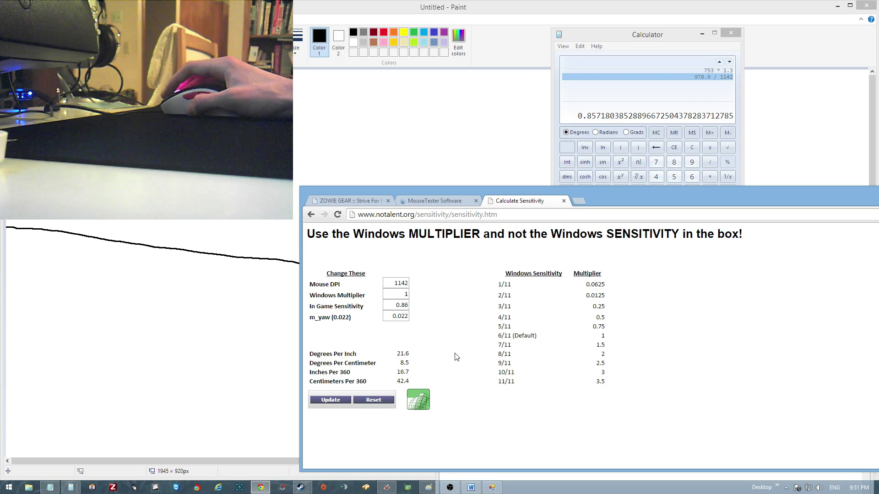